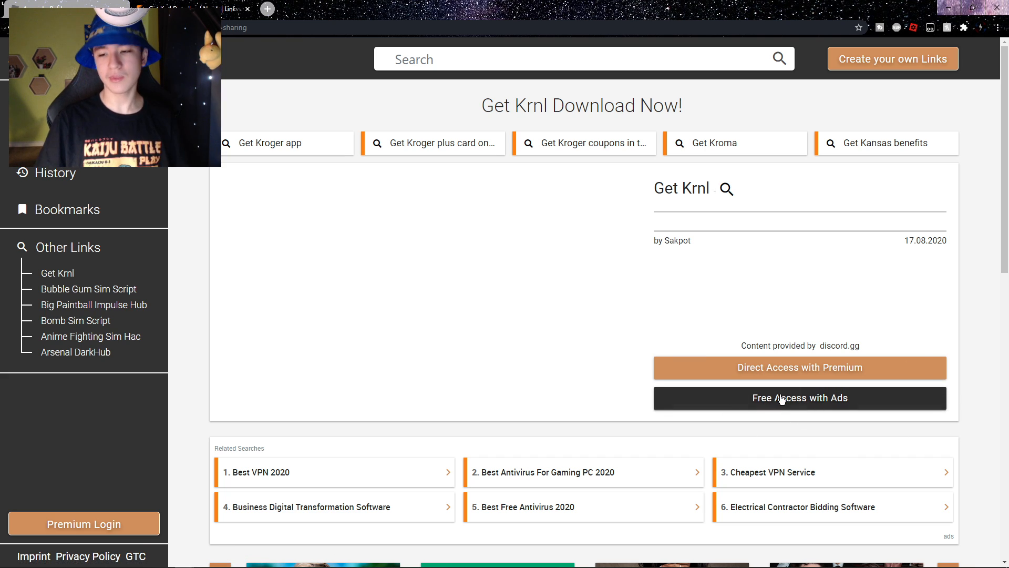
mouse_move(913, 400)
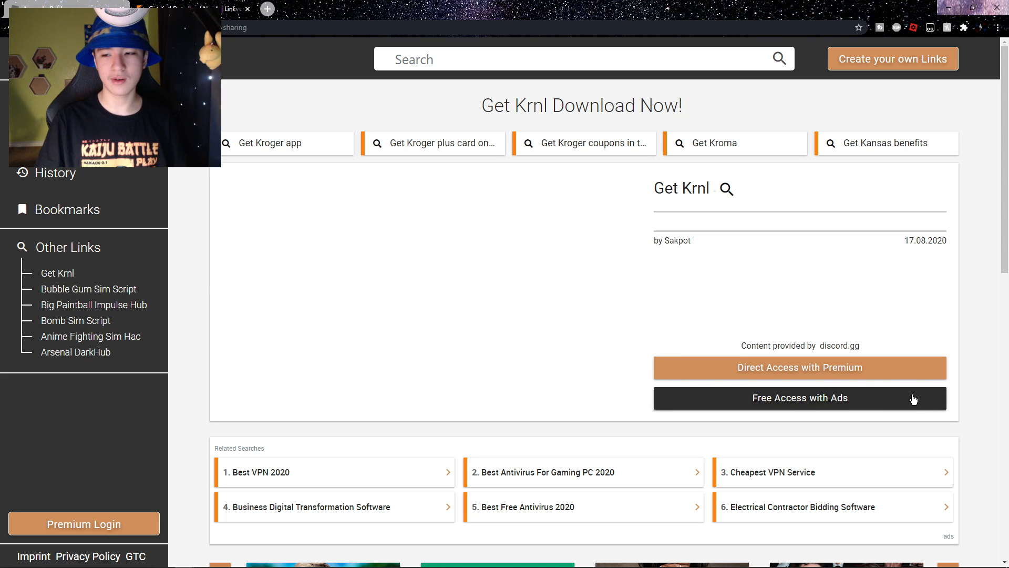
Choose Free Access with Ads, complete the article-discovery step and continue to the unlocked Krnl link
click(799, 397)
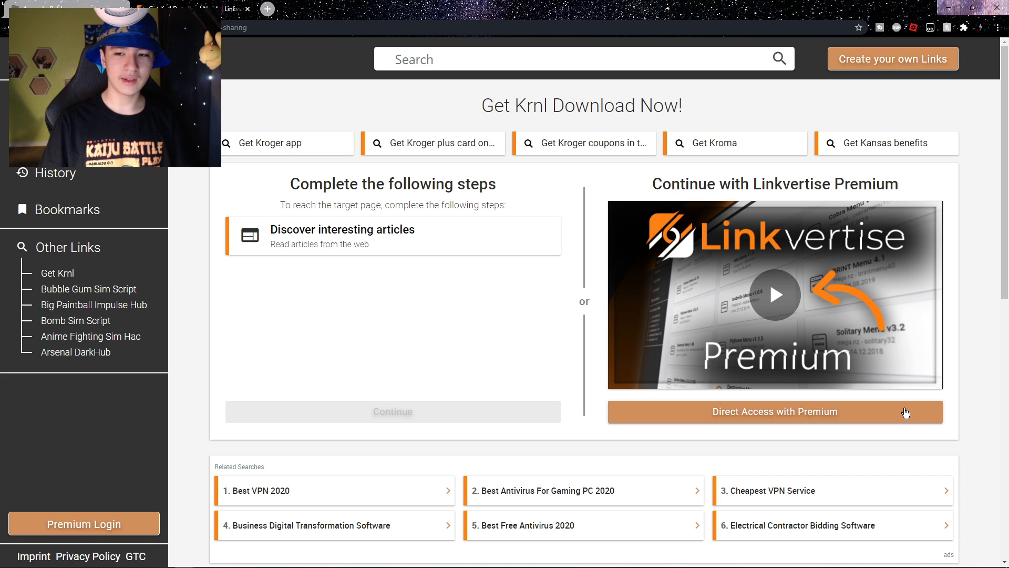
mouse_move(290, 288)
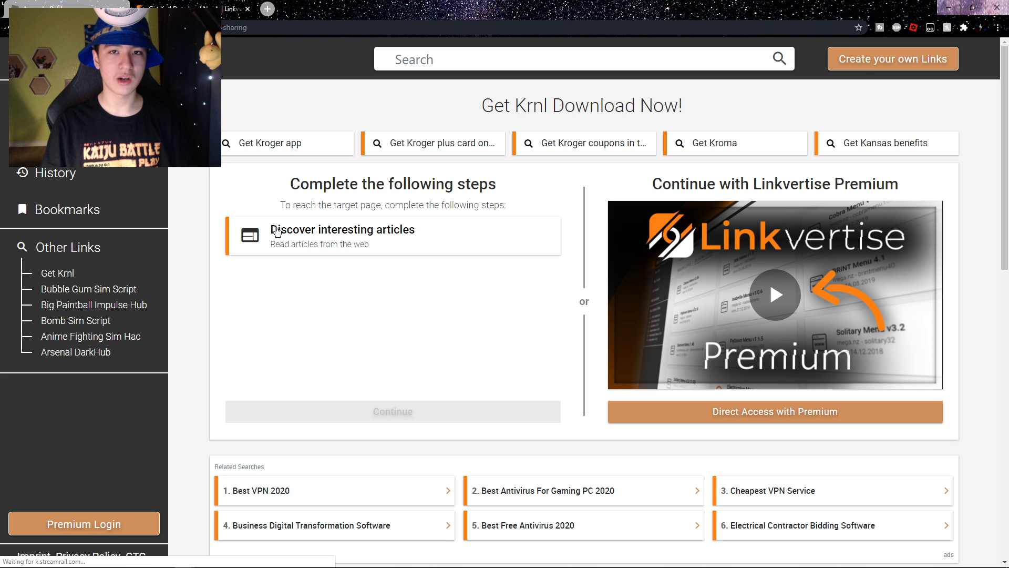
click(392, 235)
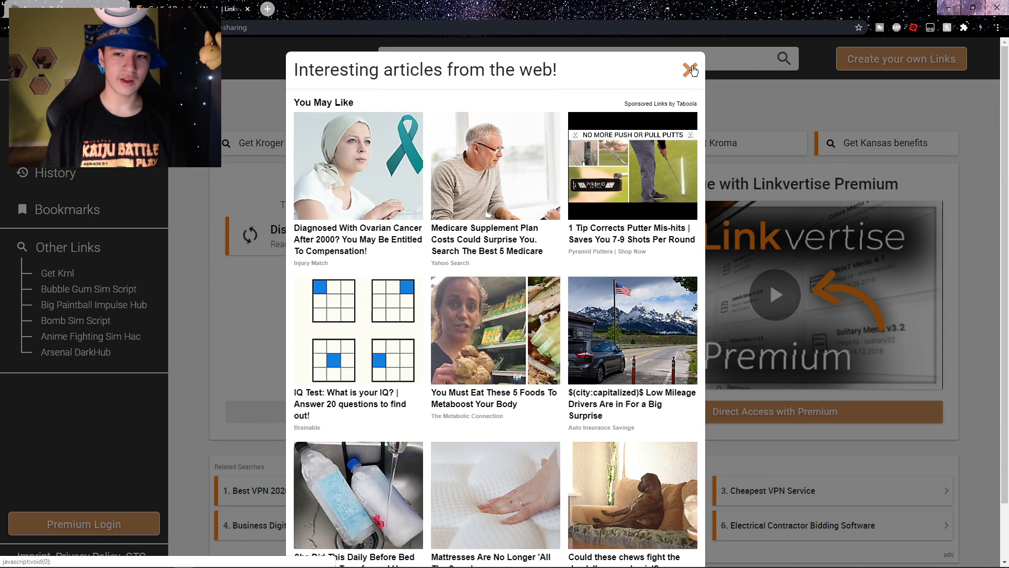
click(690, 70)
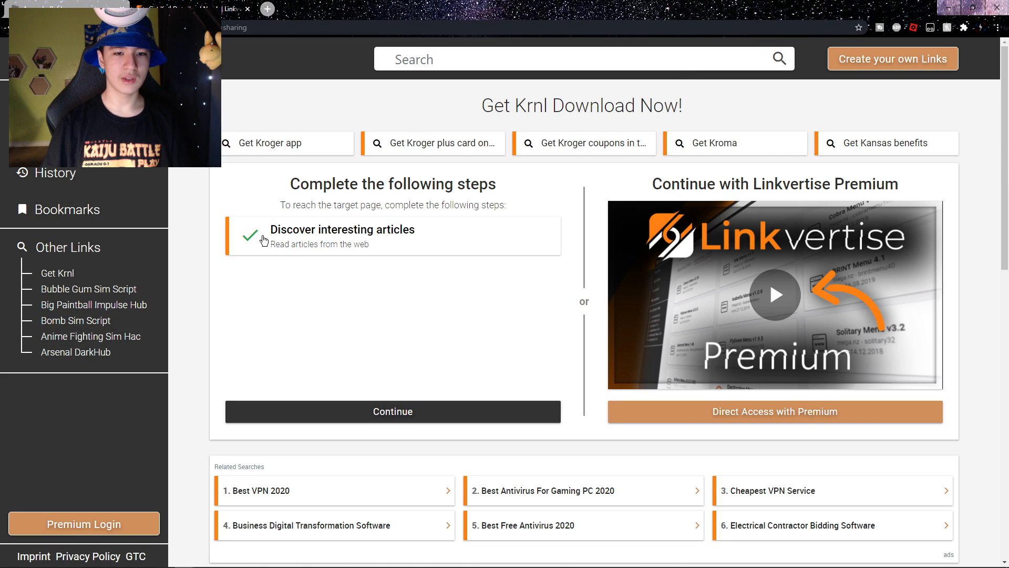
click(248, 235)
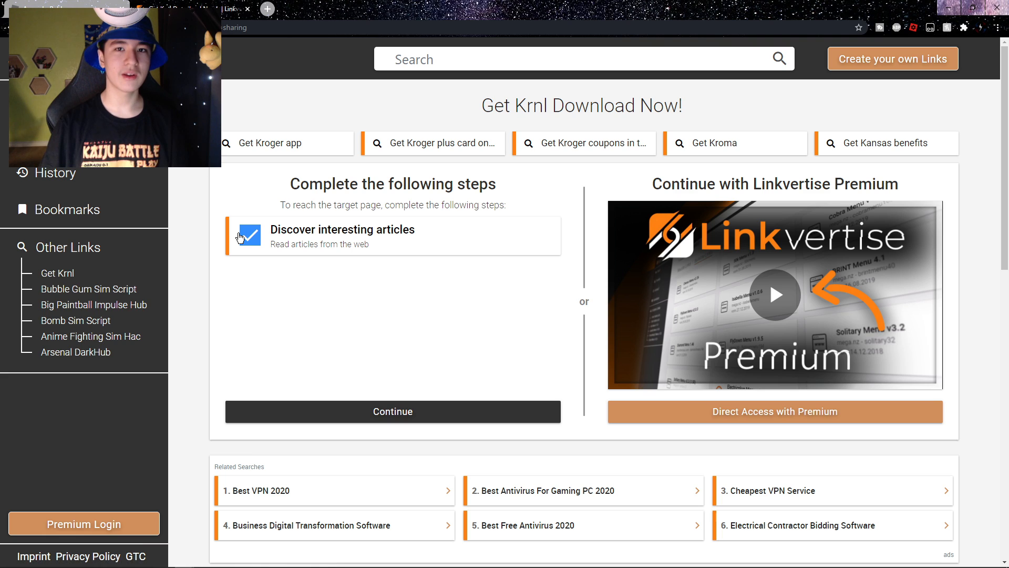
click(249, 234)
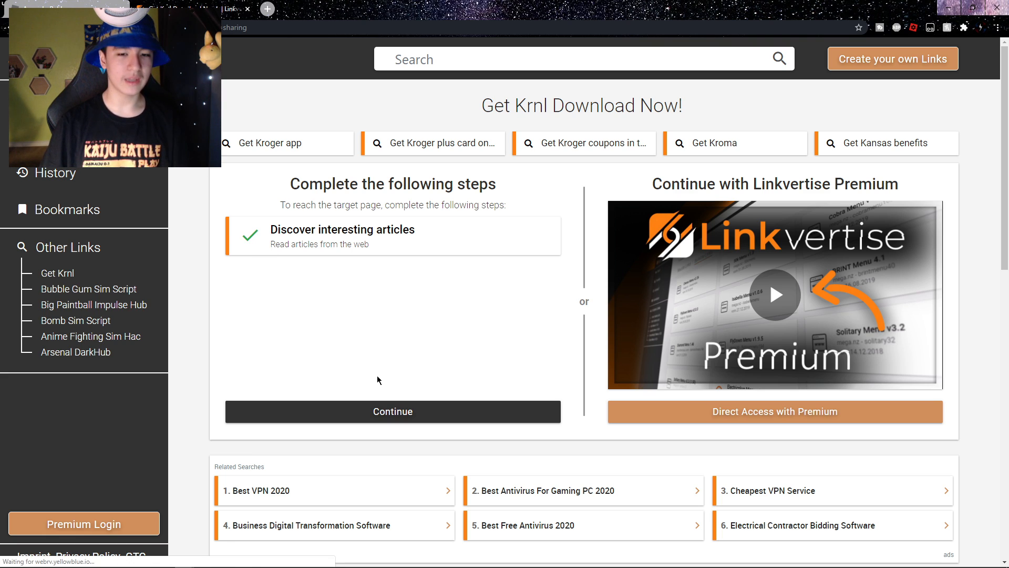
click(392, 8)
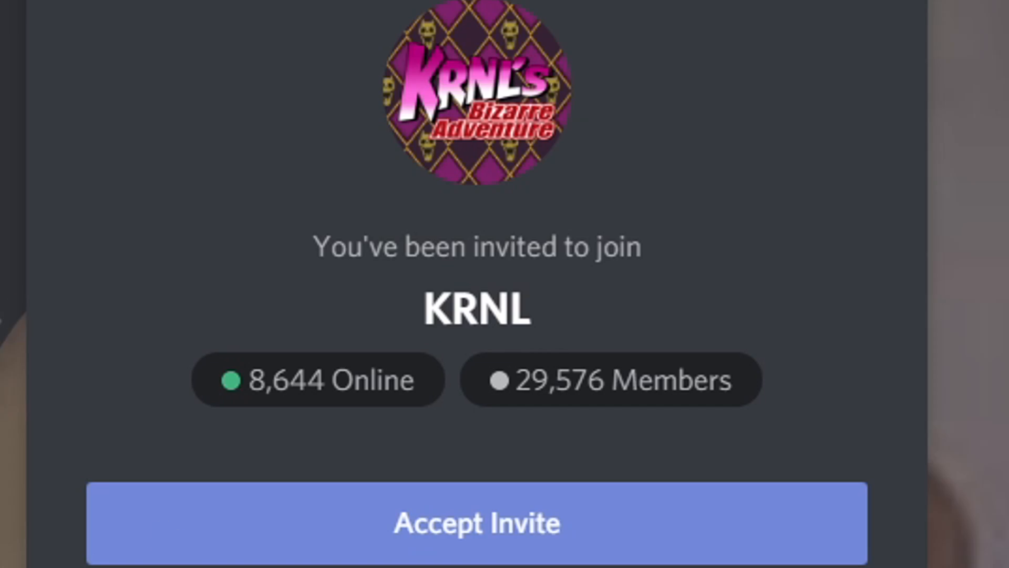
Accept the Discord invite to join the KRNL server
click(475, 522)
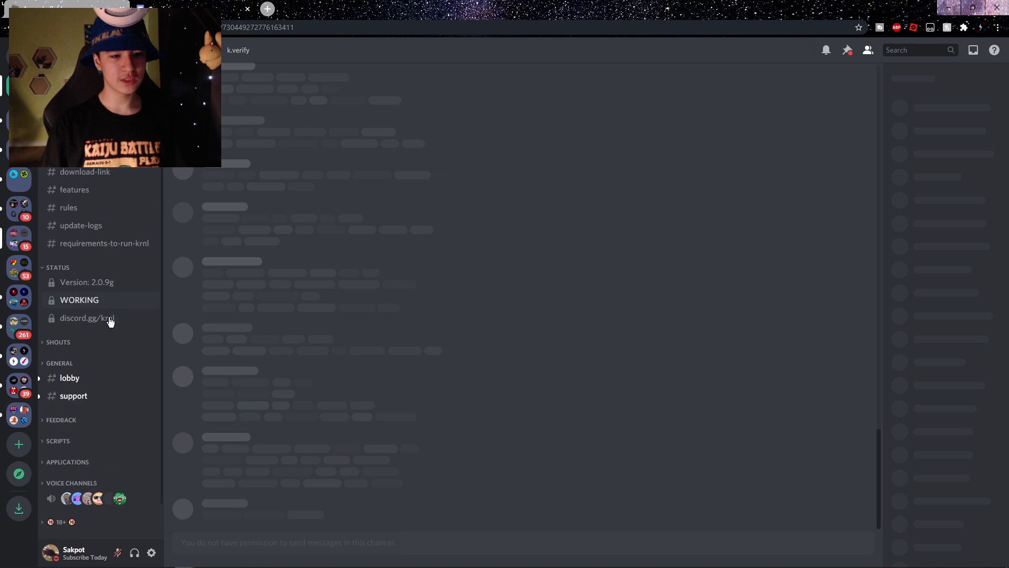
mouse_move(254, 288)
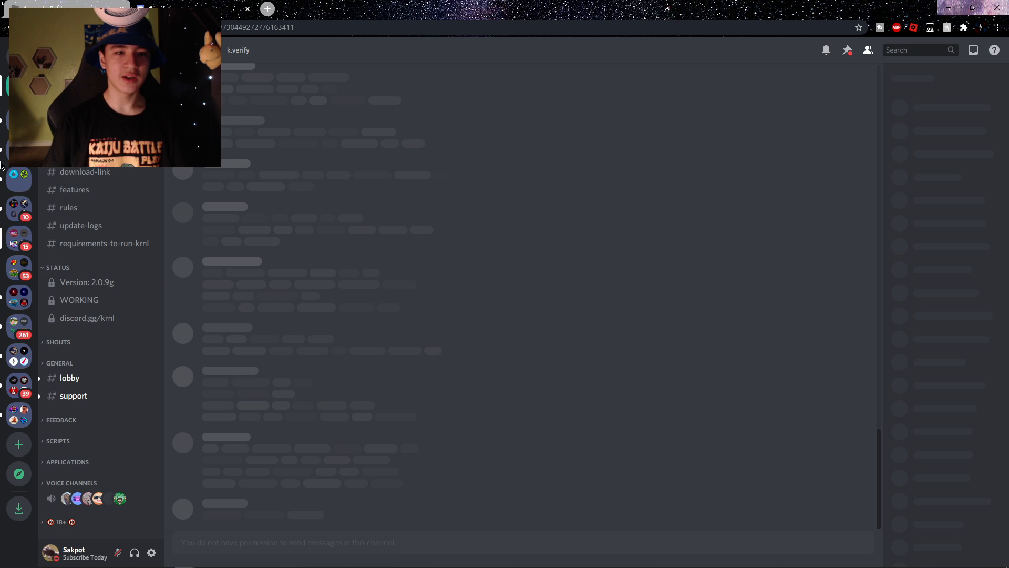
mouse_move(84, 225)
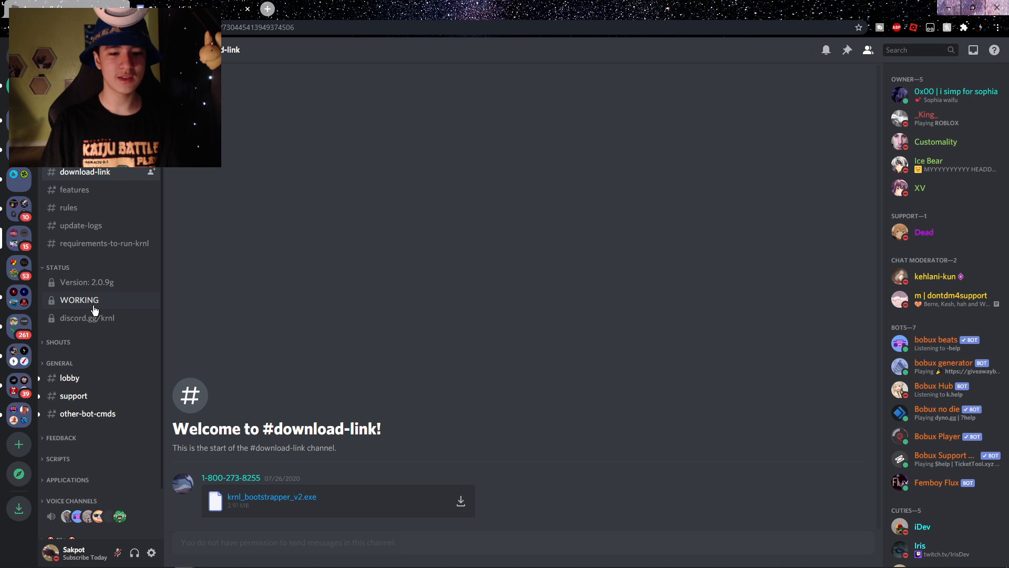
mouse_move(509, 459)
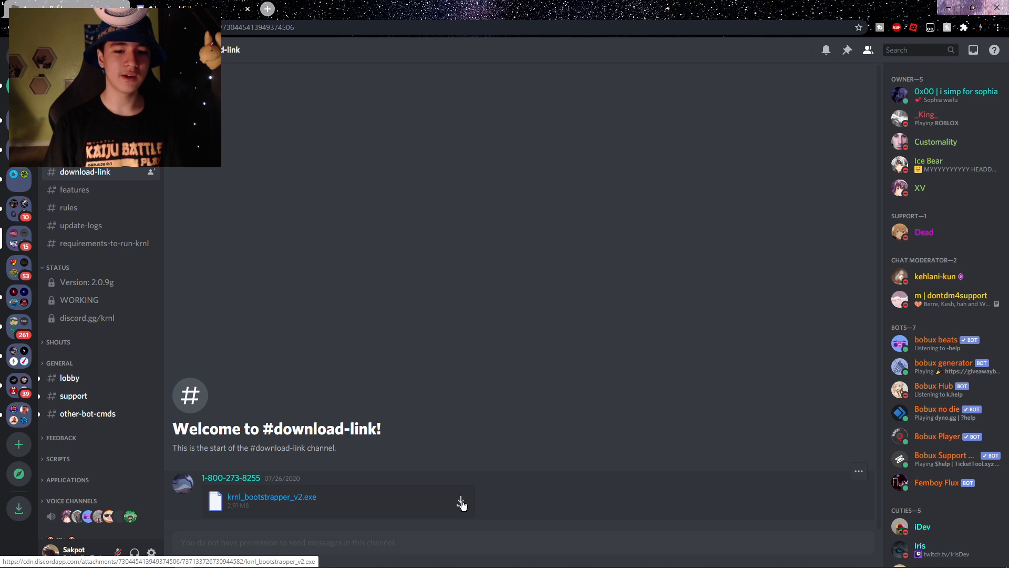
Download krnl_bootstrapper_v2.exe from the Discord channel and select it in Downloads
click(462, 503)
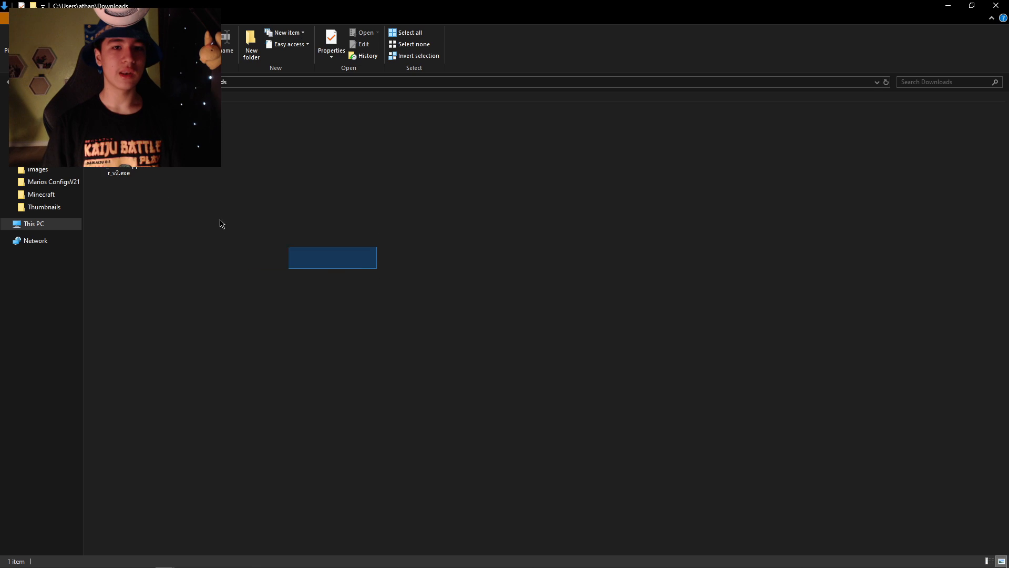
click(117, 173)
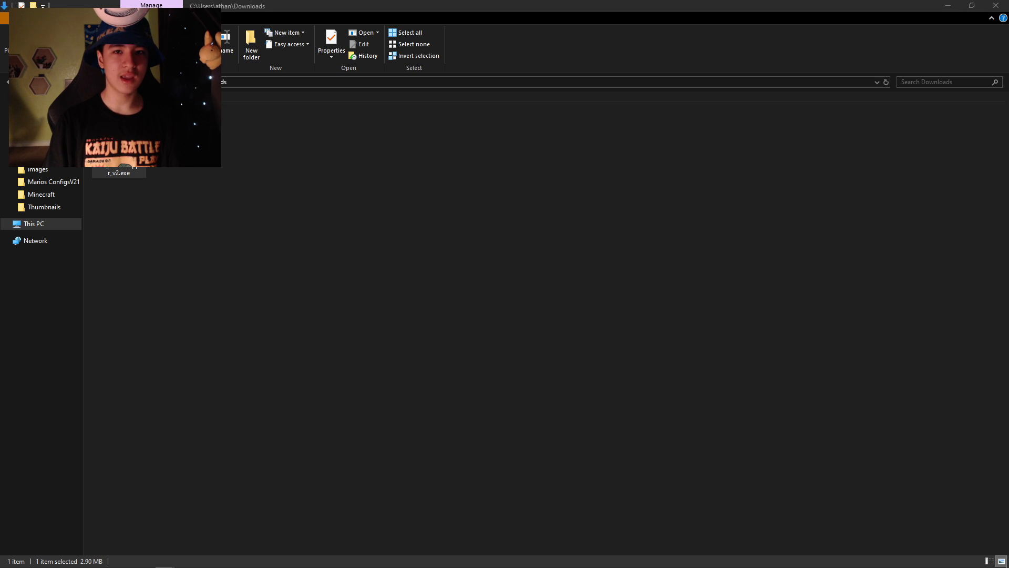
Run krnl_bootstrapper_v2.exe past the SmartScreen warning via More info > Run anyway, then launch the executor
double_click(118, 167)
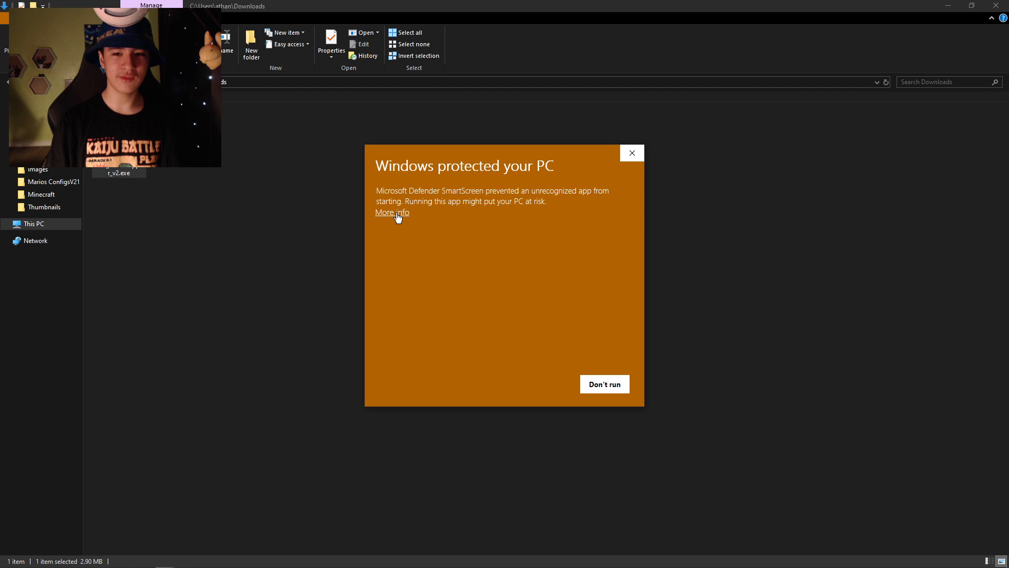
click(391, 212)
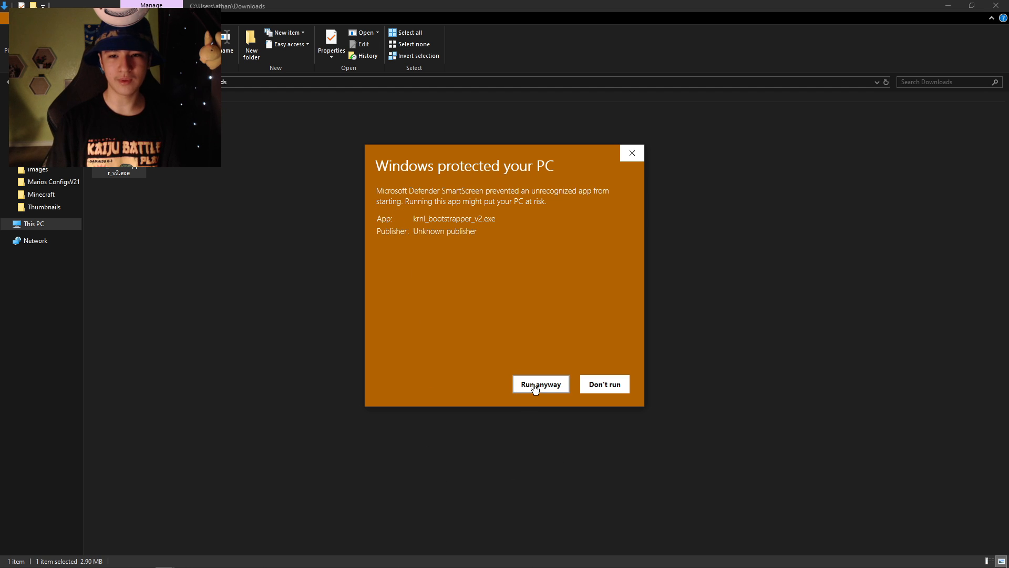
click(540, 384)
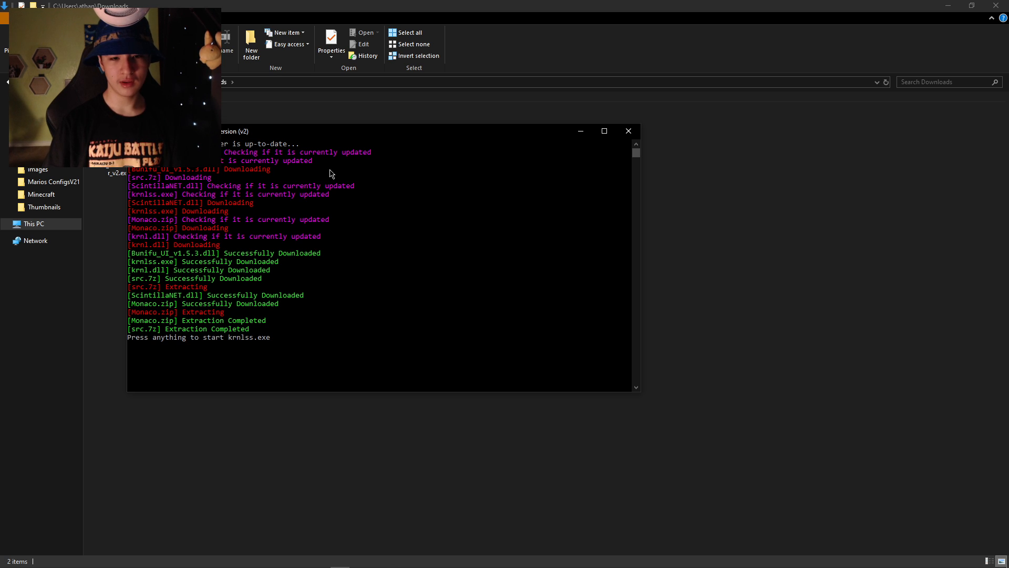
key(enter)
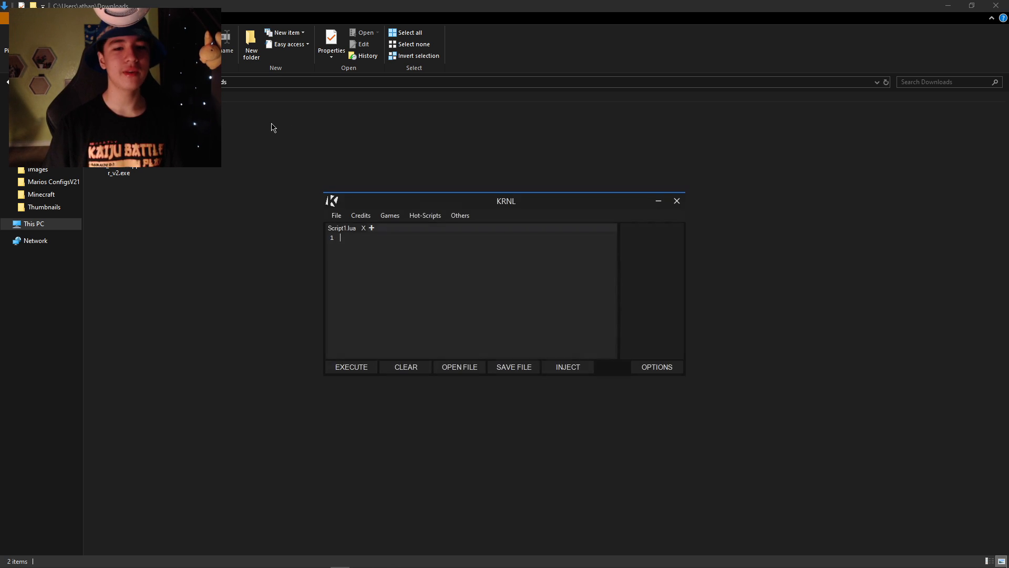
drag(506, 200, 372, 134)
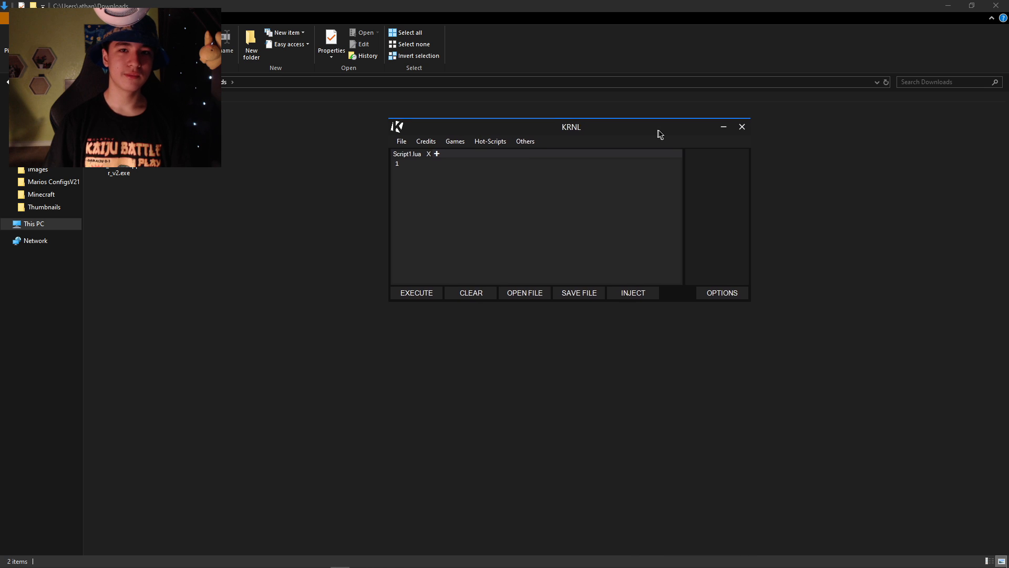
drag(570, 127, 688, 84)
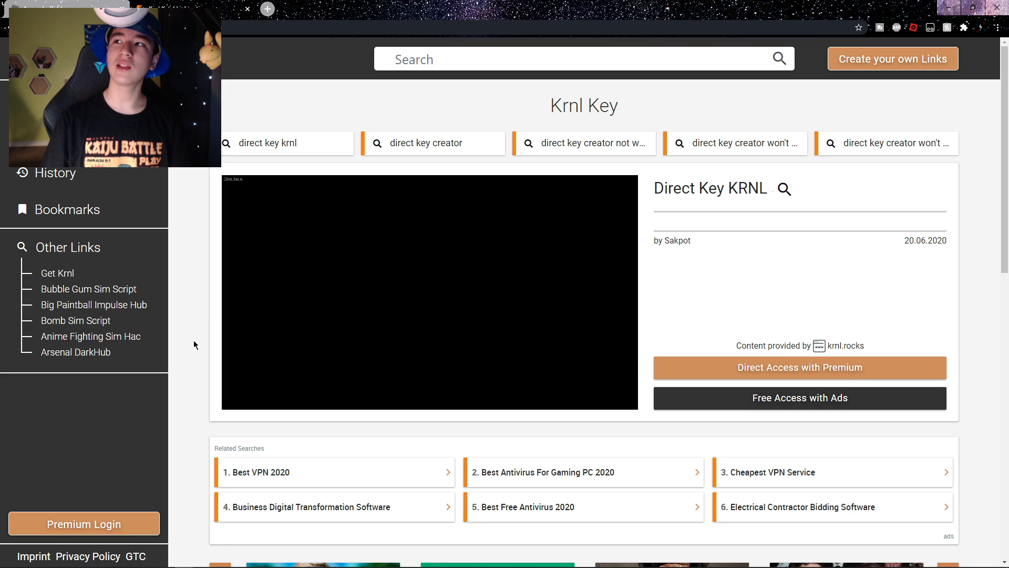
mouse_move(84, 333)
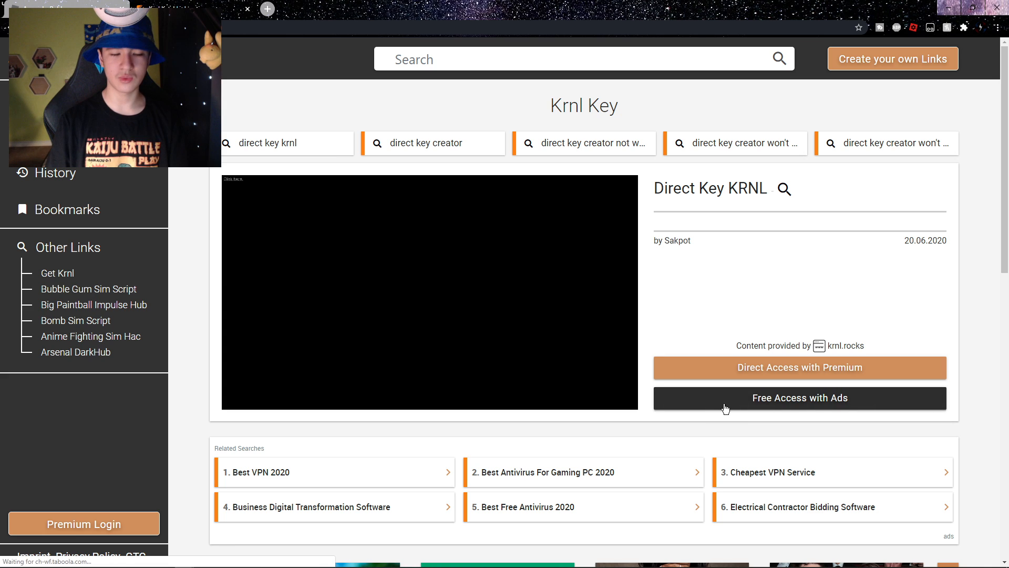
Choose Free Access with Ads on the Linkvertise Krnl Key page
click(799, 397)
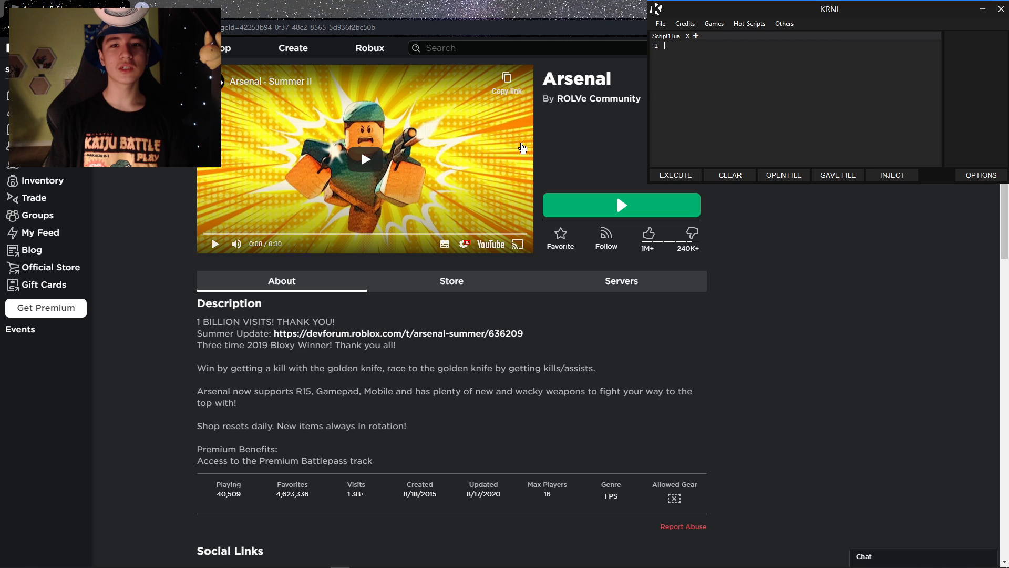
mouse_move(612, 168)
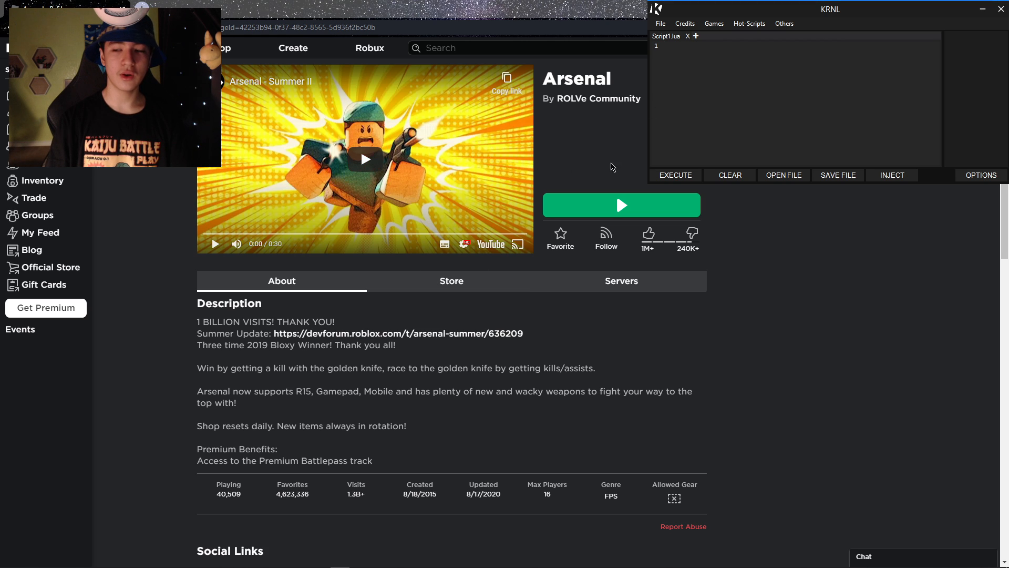
mouse_move(584, 159)
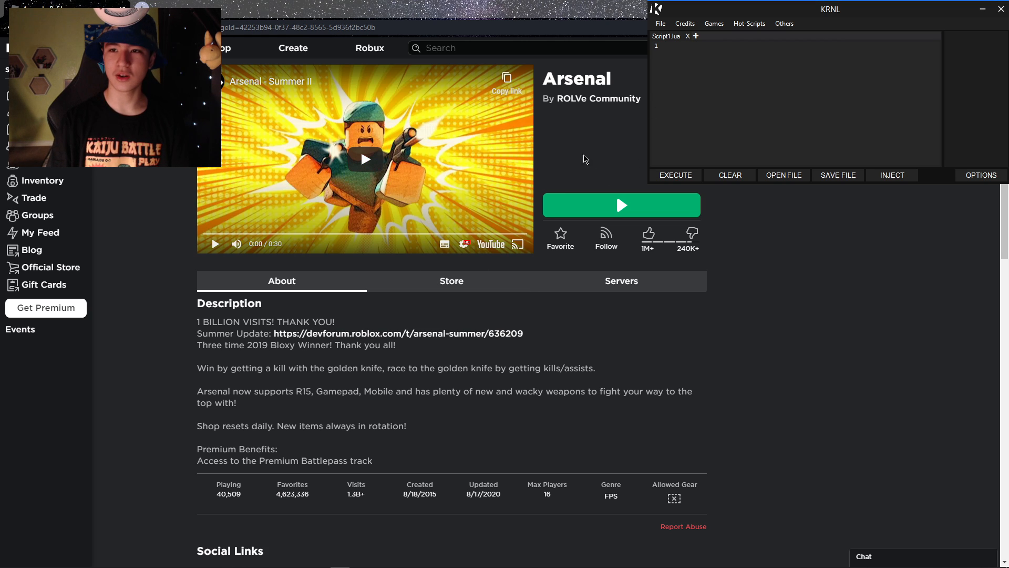
mouse_move(569, 185)
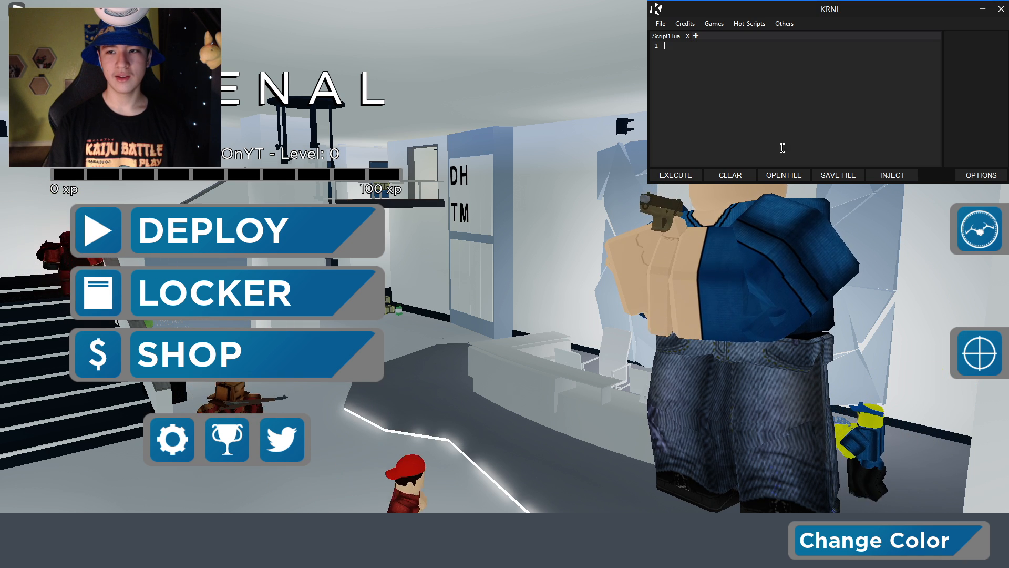
click(892, 174)
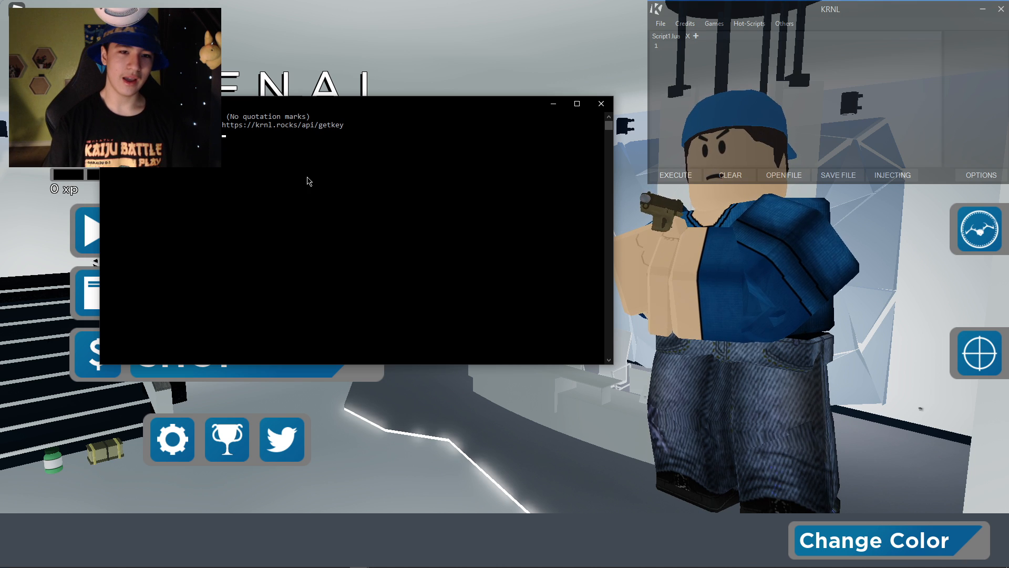
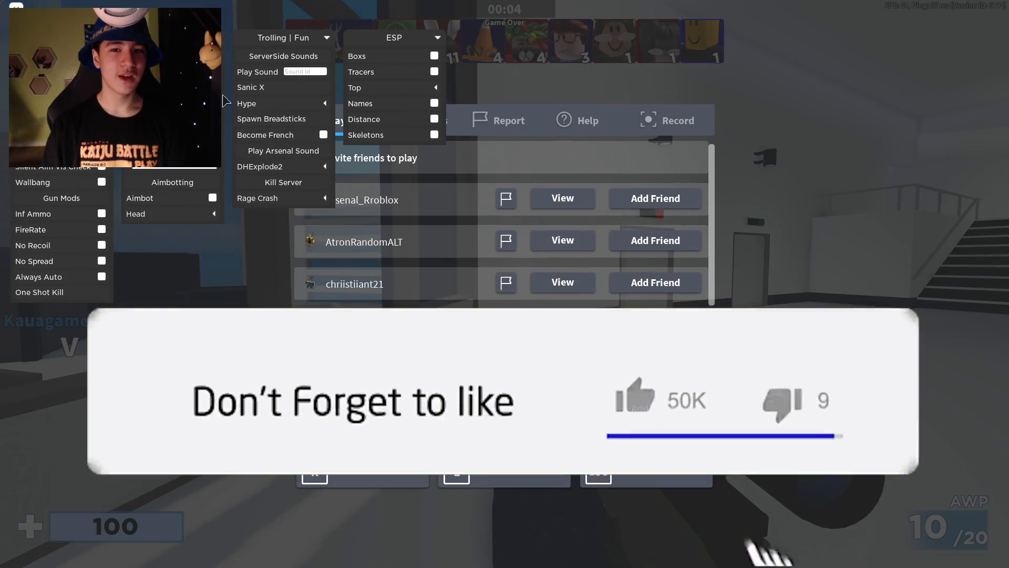
Turn on the Boxs ESP option in the DarkHub menu so outlines appear around players
click(434, 55)
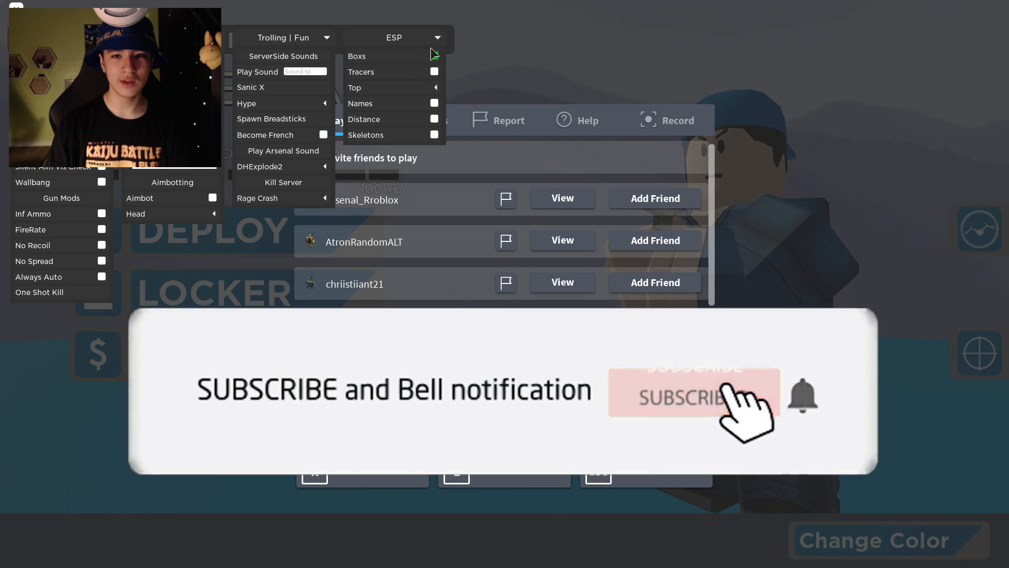
click(434, 56)
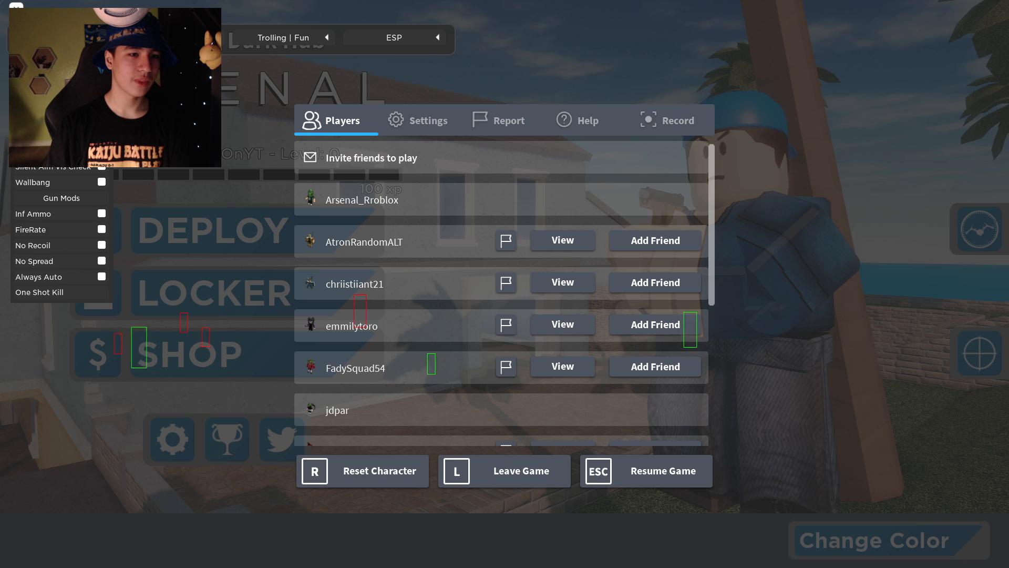
click(101, 230)
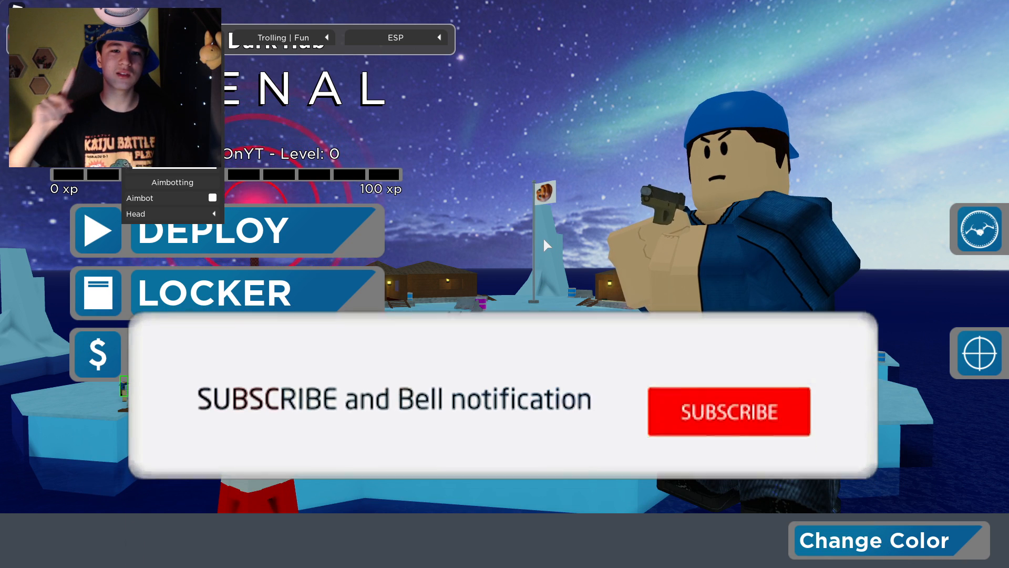
Deploy from the Arsenal main menu to reach the Team Select screen
click(727, 411)
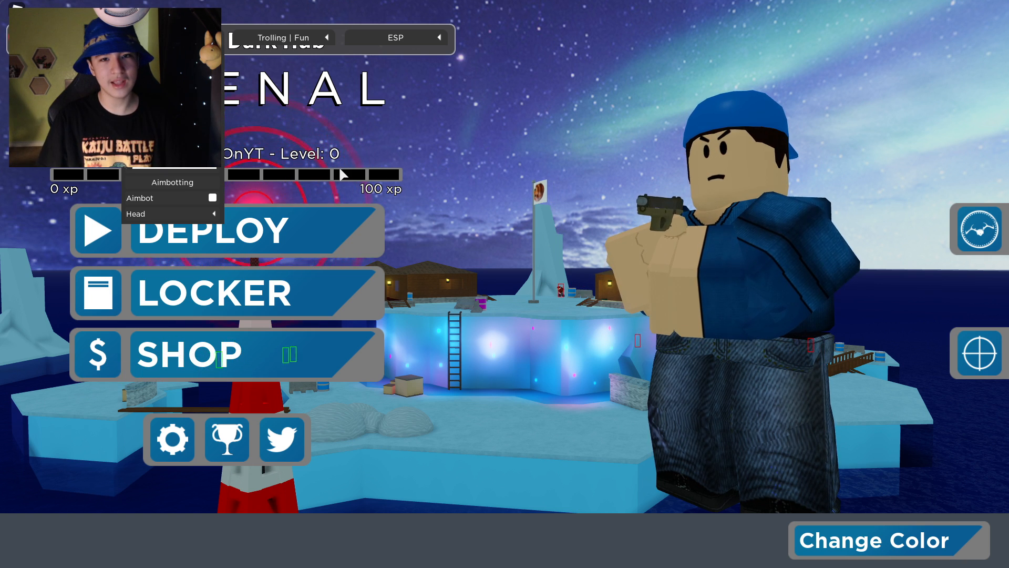
click(209, 231)
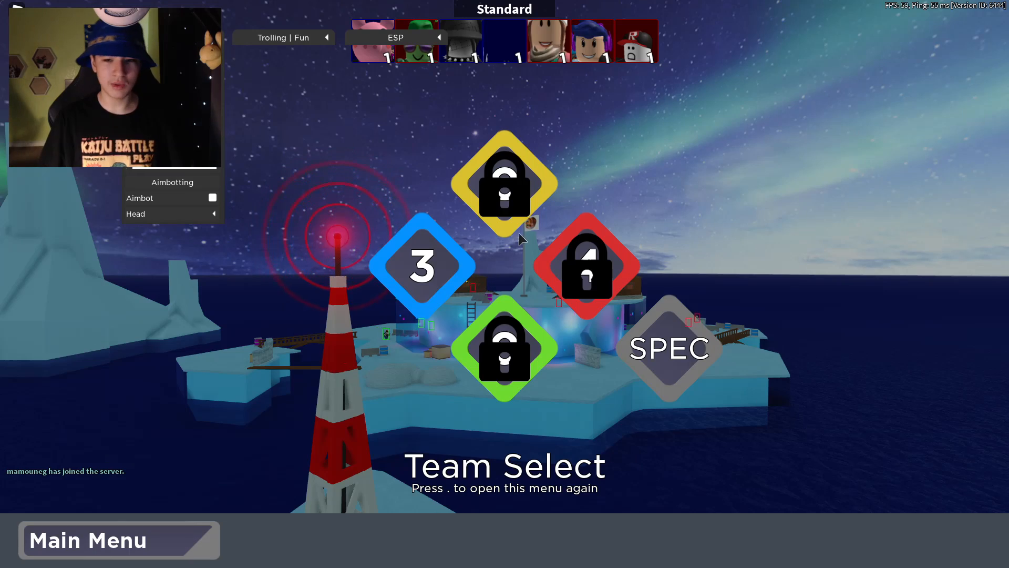